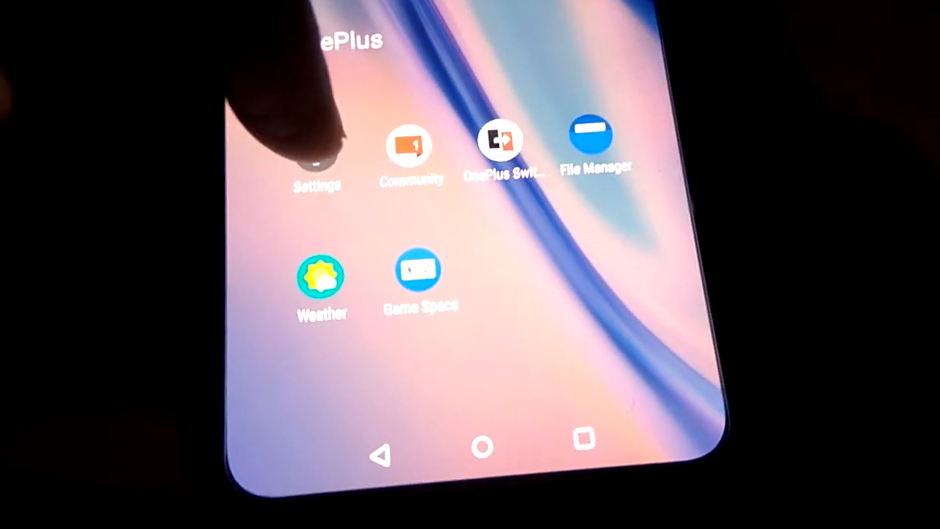
Launch Settings and scroll down to the System section
{"action": "left_click", "coordinate": [316, 154]}
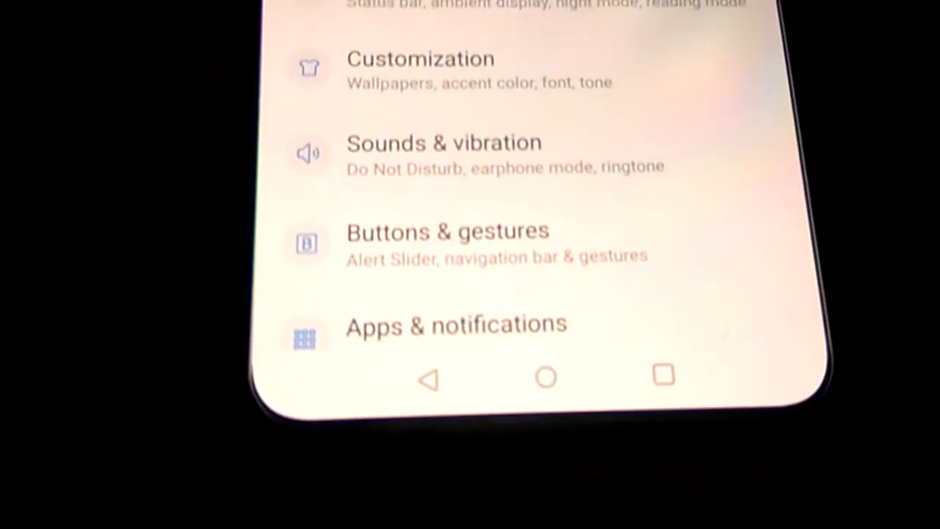
{"action": "scroll", "scroll_direction": "down", "scroll_amount": 3}
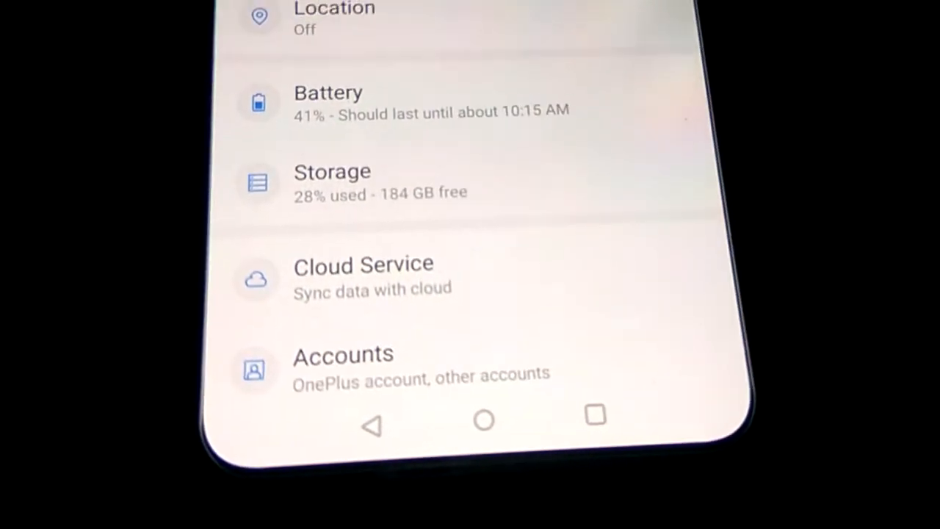
{"action": "scroll", "scroll_direction": "down", "scroll_amount": 3}
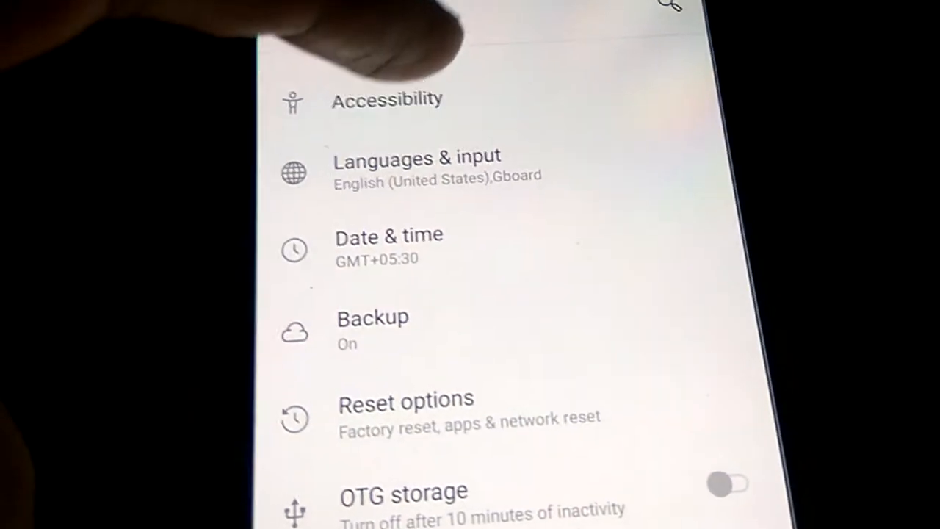
Go into Accessibility and choose Accessibility Menu under Downloaded services
{"action": "left_click", "coordinate": [387, 99]}
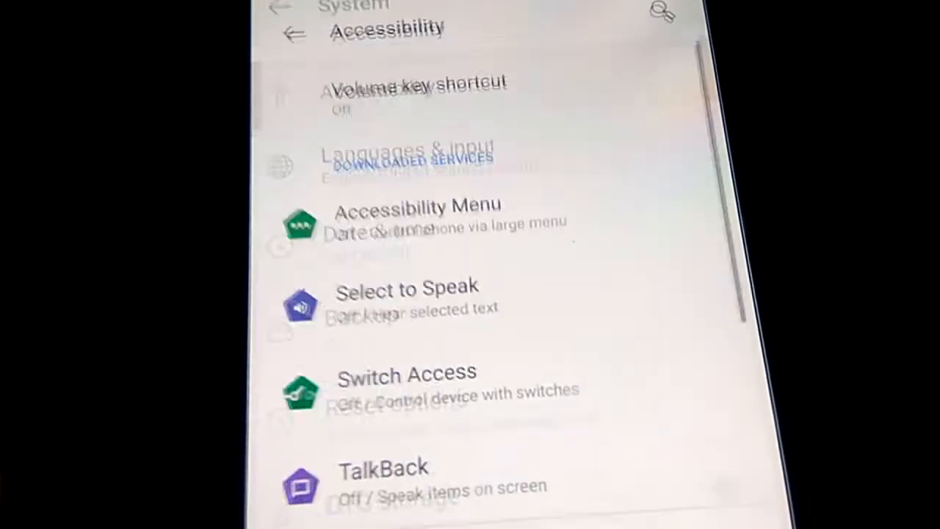
{"action": "scroll", "scroll_direction": "down", "scroll_amount": 3}
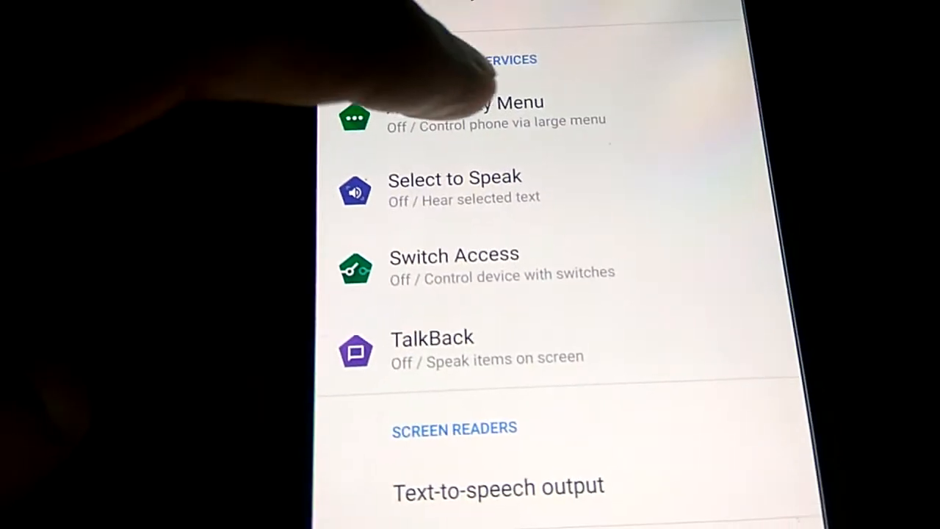
{"action": "left_click", "coordinate": [470, 114]}
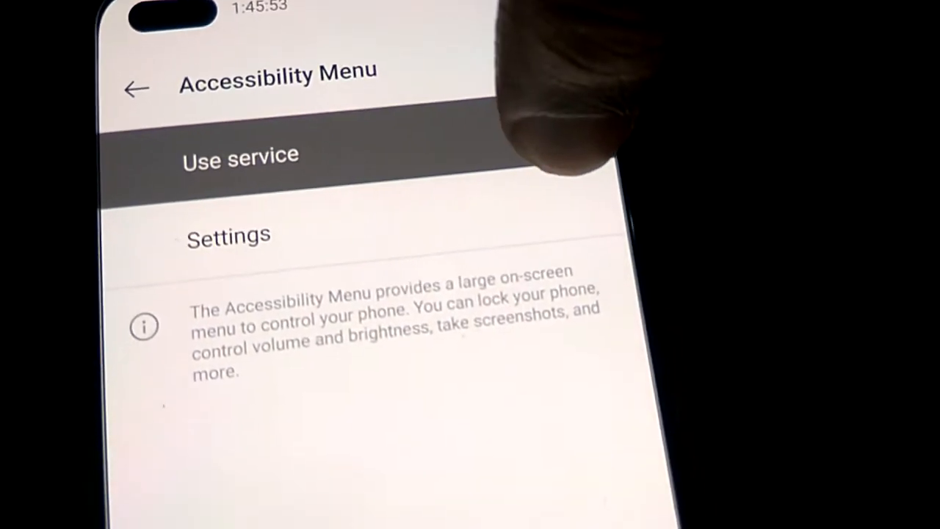
Switch on Use service for Accessibility Menu and allow full device control
{"action": "left_click", "coordinate": [240, 154]}
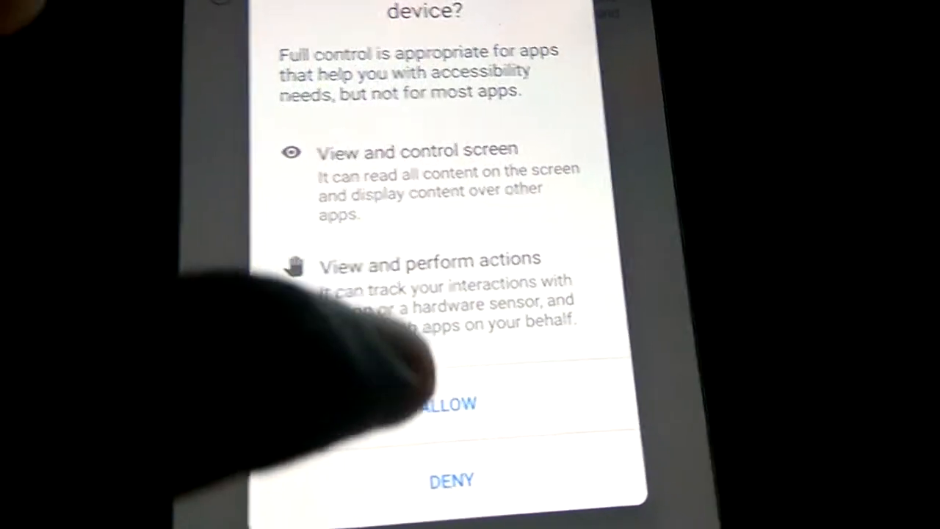
{"action": "left_click", "coordinate": [448, 403]}
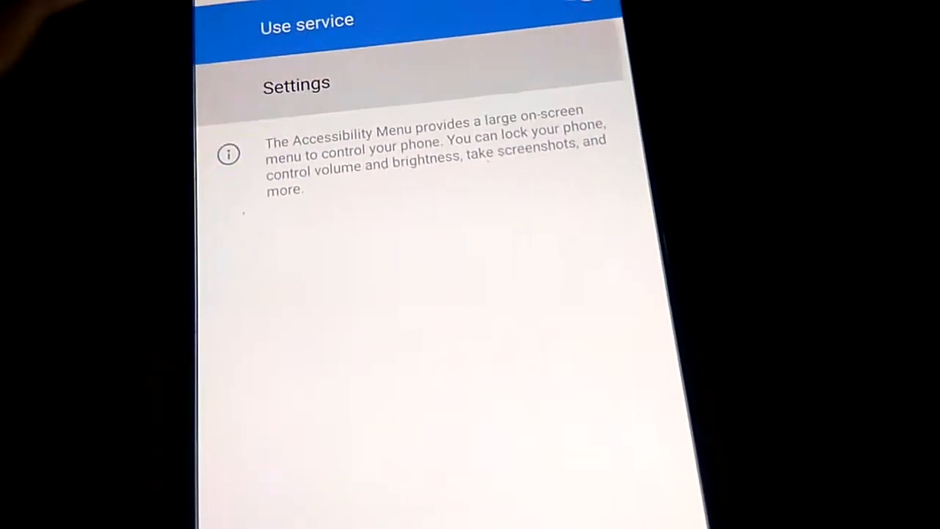
Show the large Accessibility Menu grid via the navigation-bar accessibility button
{"action": "left_click", "coordinate": [296, 83]}
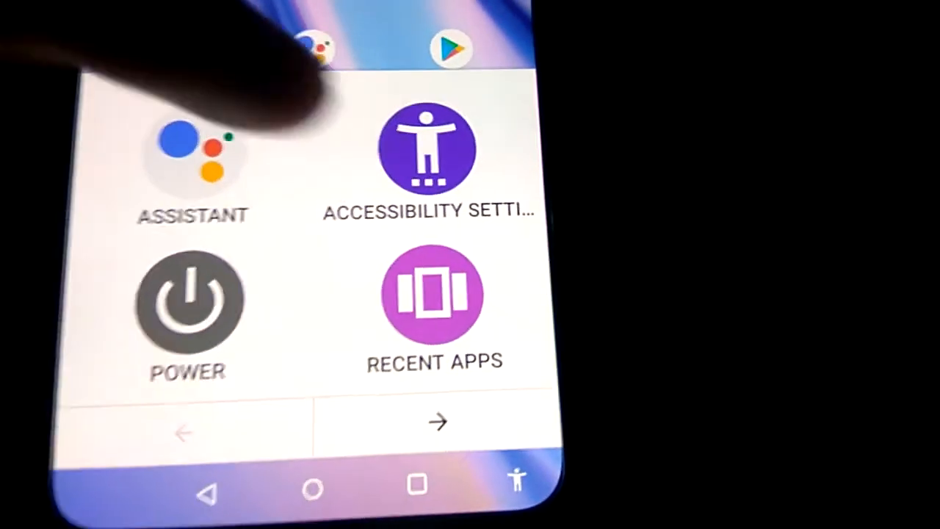
Page forward to volume and brightness, then back to the Power shortcut
{"action": "left_click", "coordinate": [437, 421]}
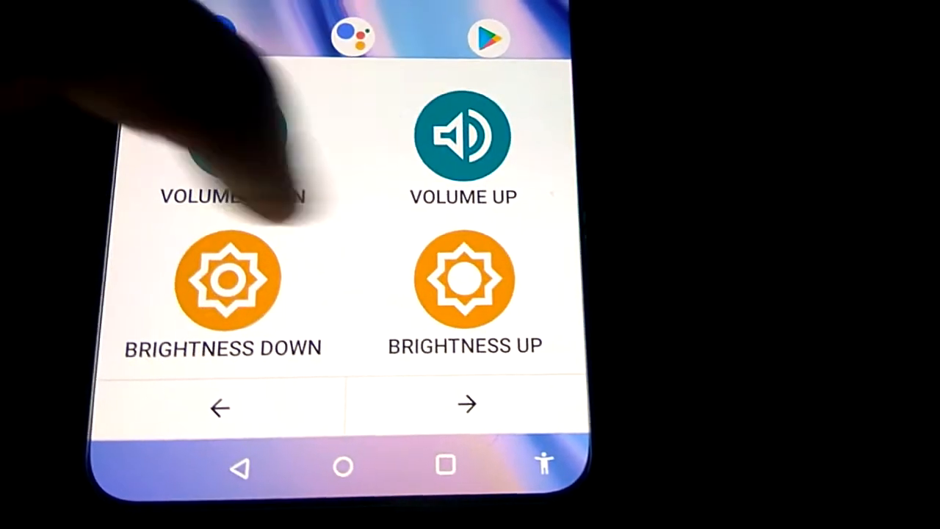
{"action": "left_click", "coordinate": [467, 404]}
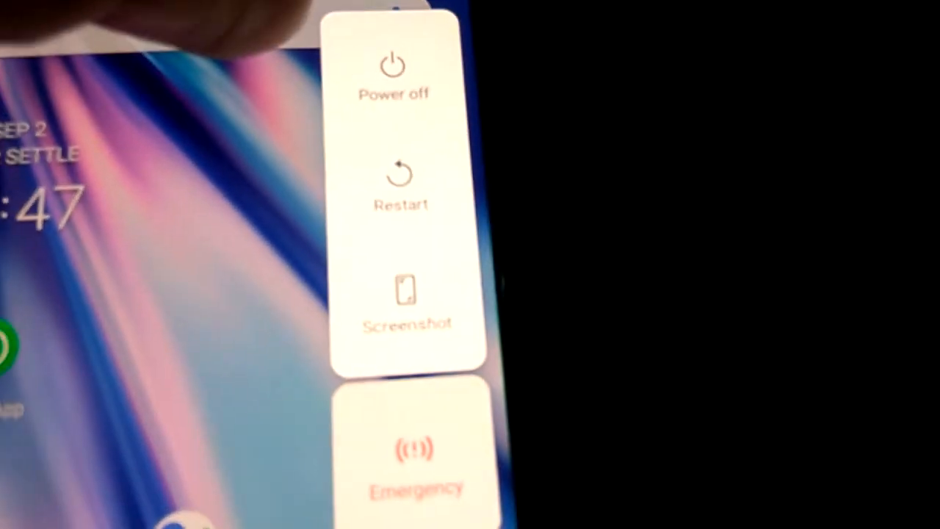
Dismiss the power menu to return to the main Settings list
{"action": "left_click", "coordinate": [392, 74]}
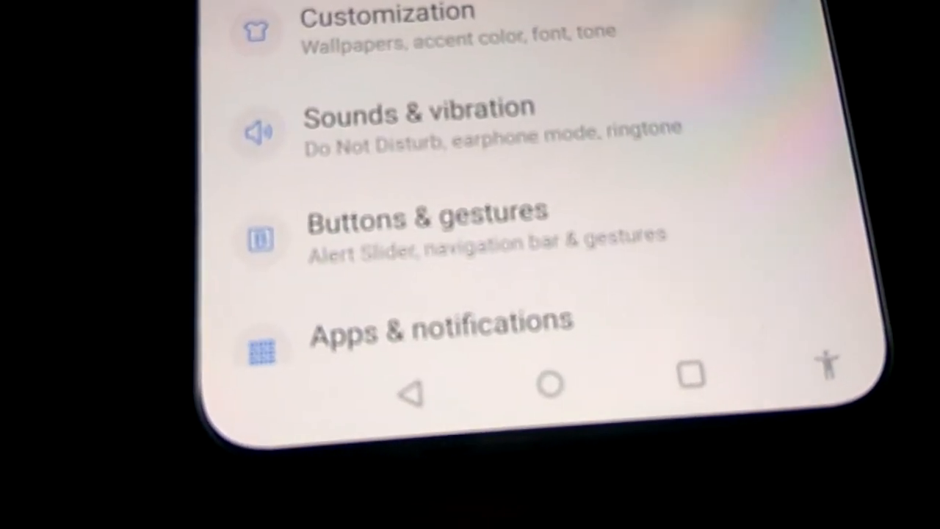
Navigate to Accessibility Menu's Settings page with the Large buttons option
{"action": "scroll", "scroll_direction": "down", "scroll_amount": 3}
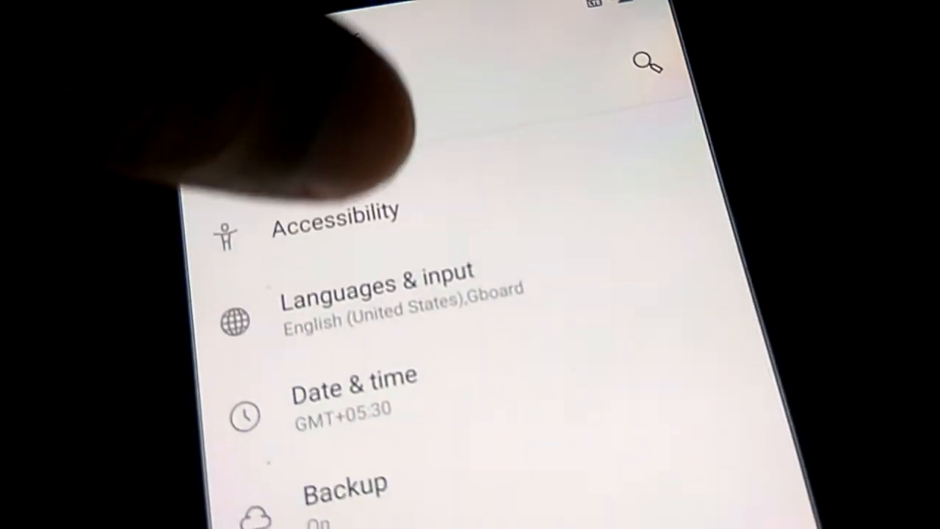
{"action": "left_click", "coordinate": [335, 223]}
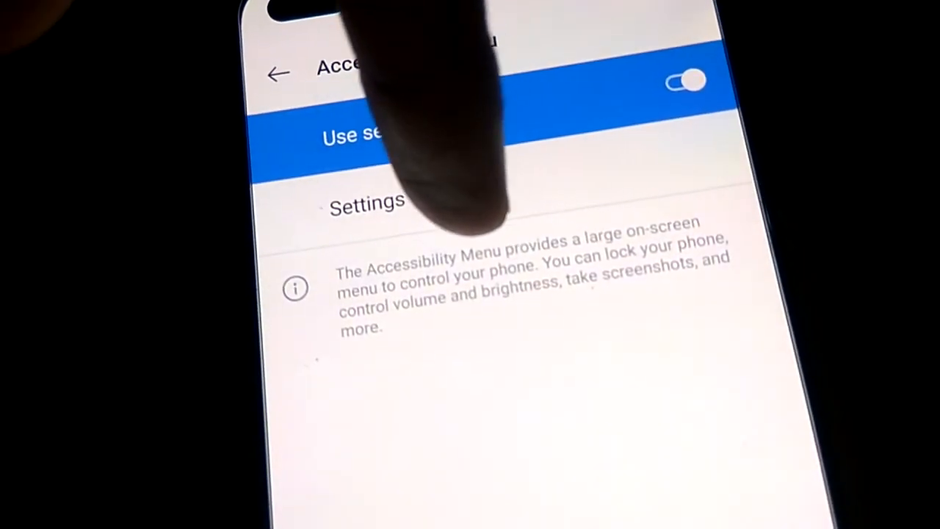
{"action": "left_click", "coordinate": [367, 202]}
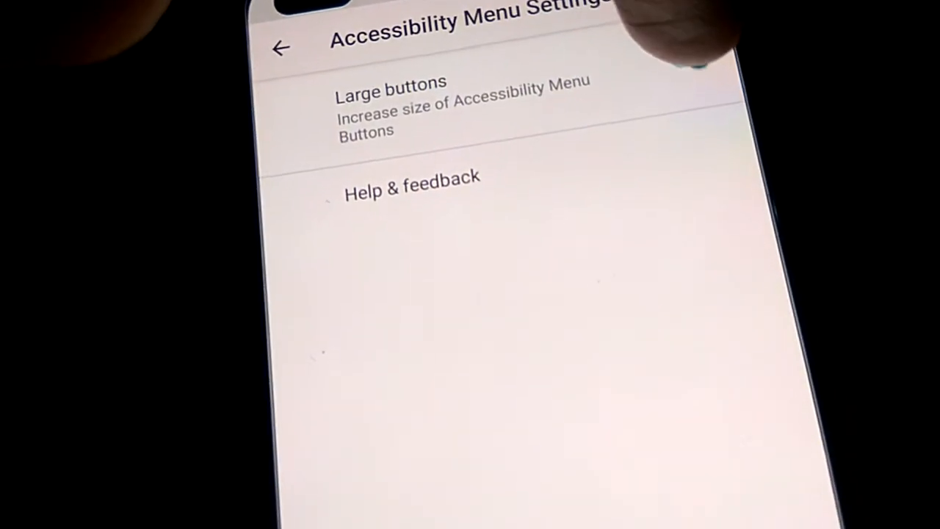